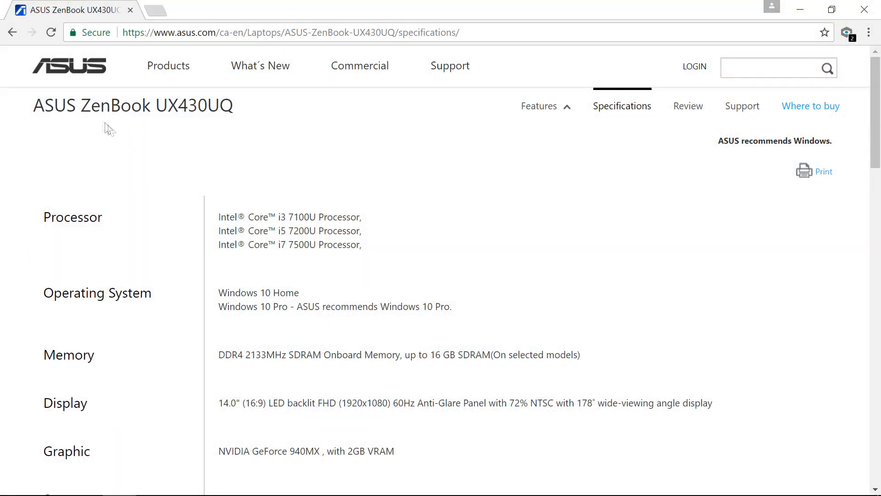
scroll("down", 3)
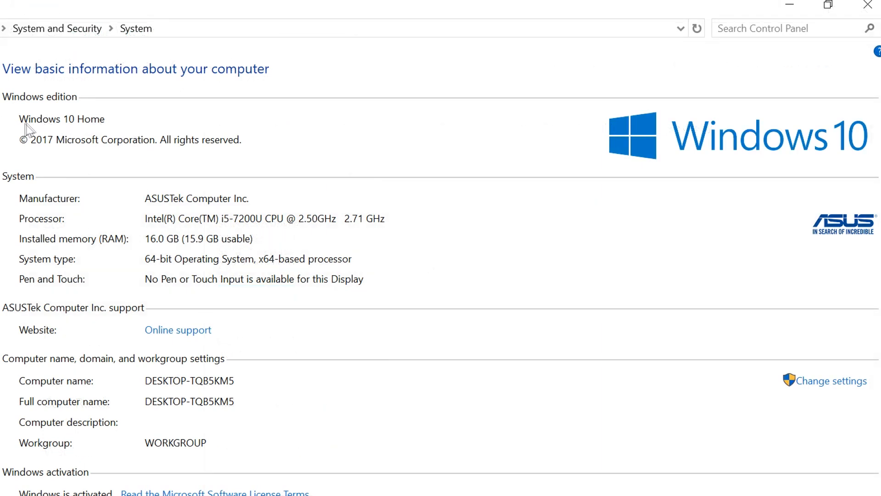
mouse_move(147, 299)
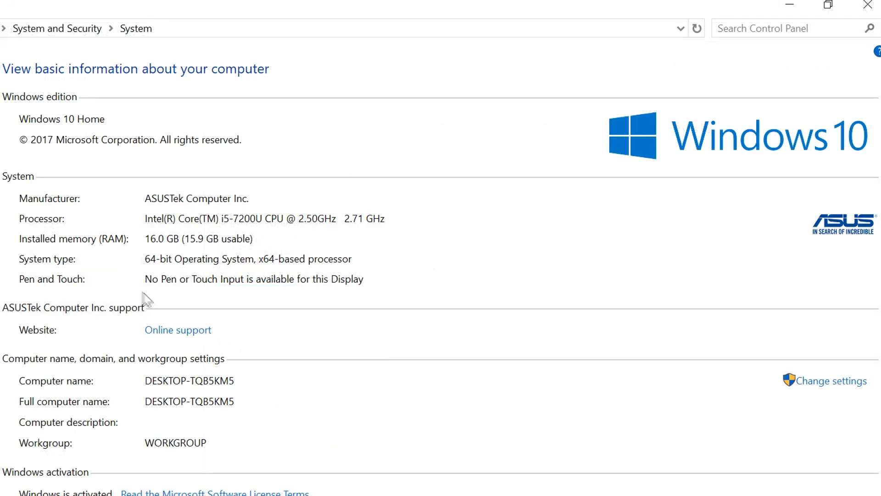
mouse_move(585, 183)
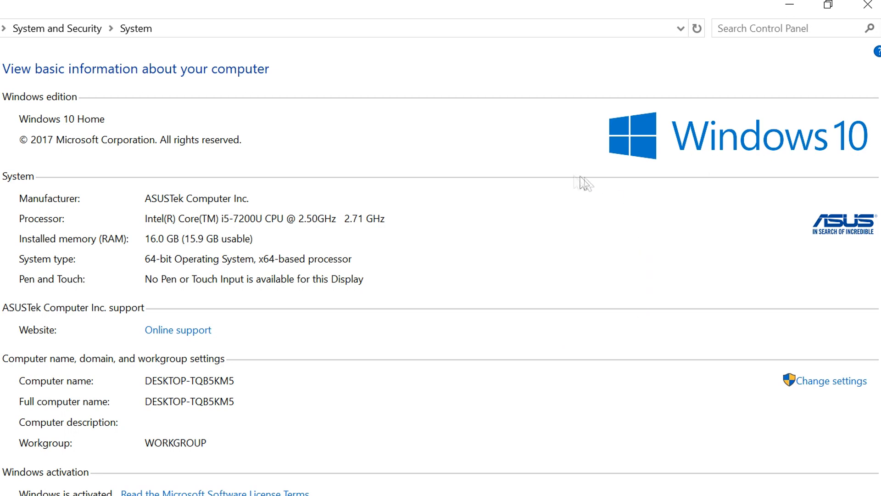
mouse_move(592, 242)
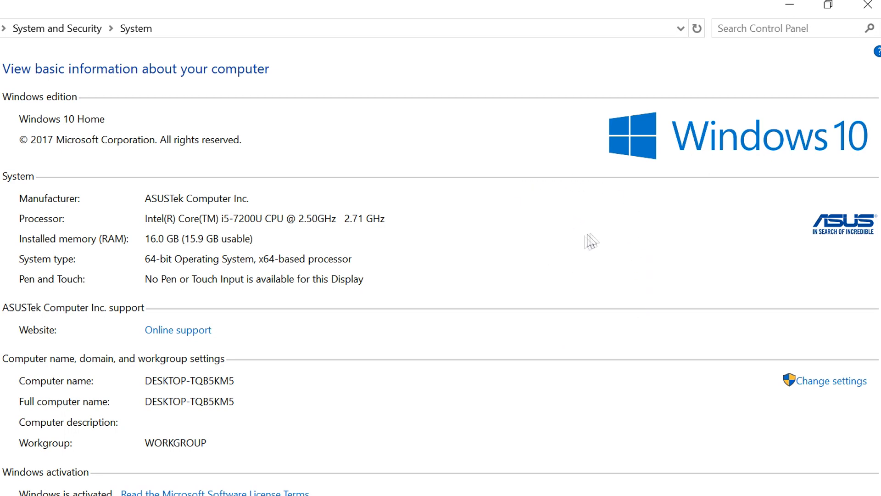